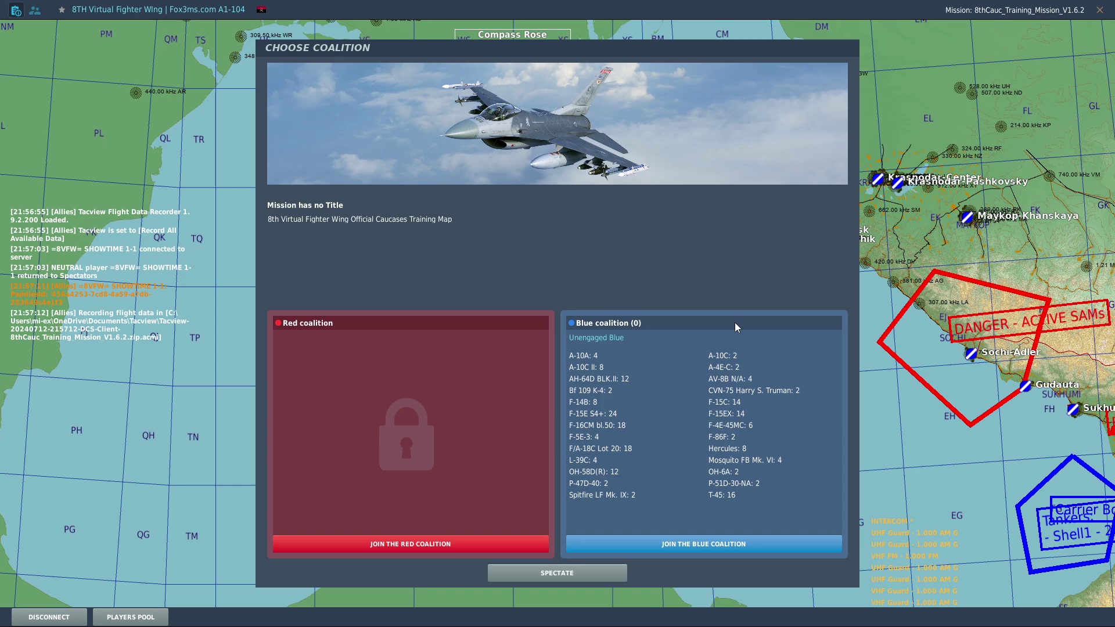
mouse_move(676, 228)
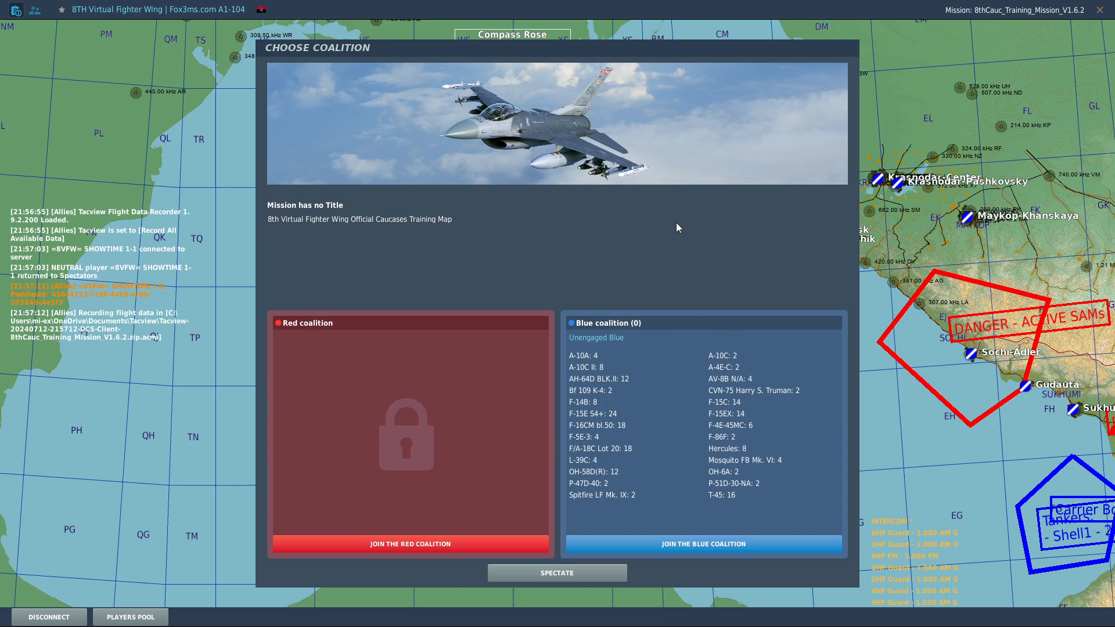
Choose the Blue coalition in the Choose Coalition dialog and confirm joining.
click(703, 544)
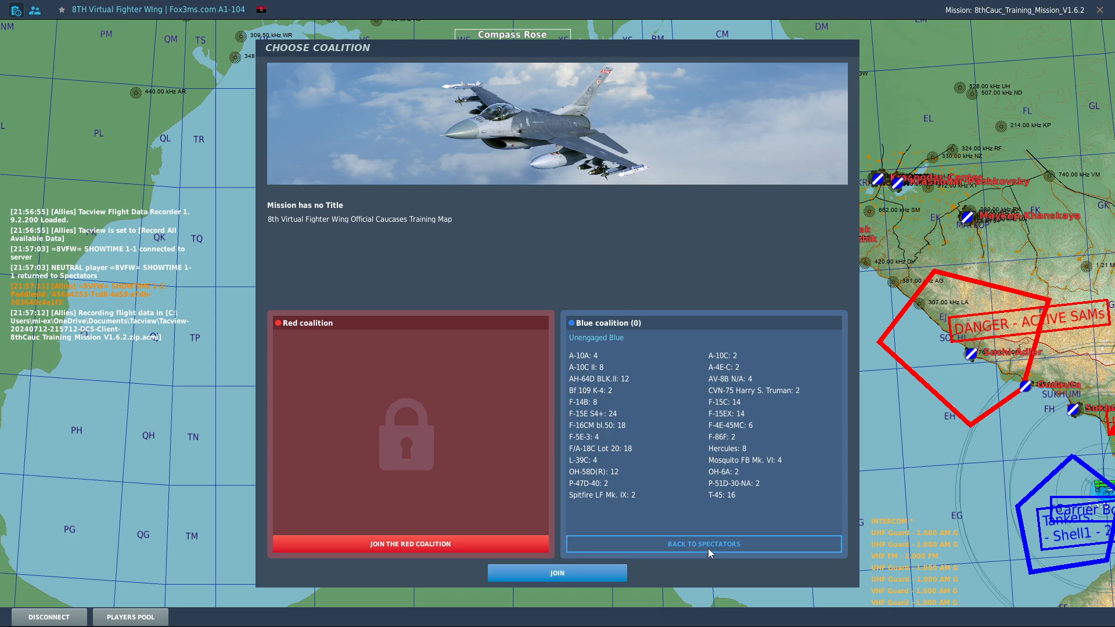
mouse_move(557, 574)
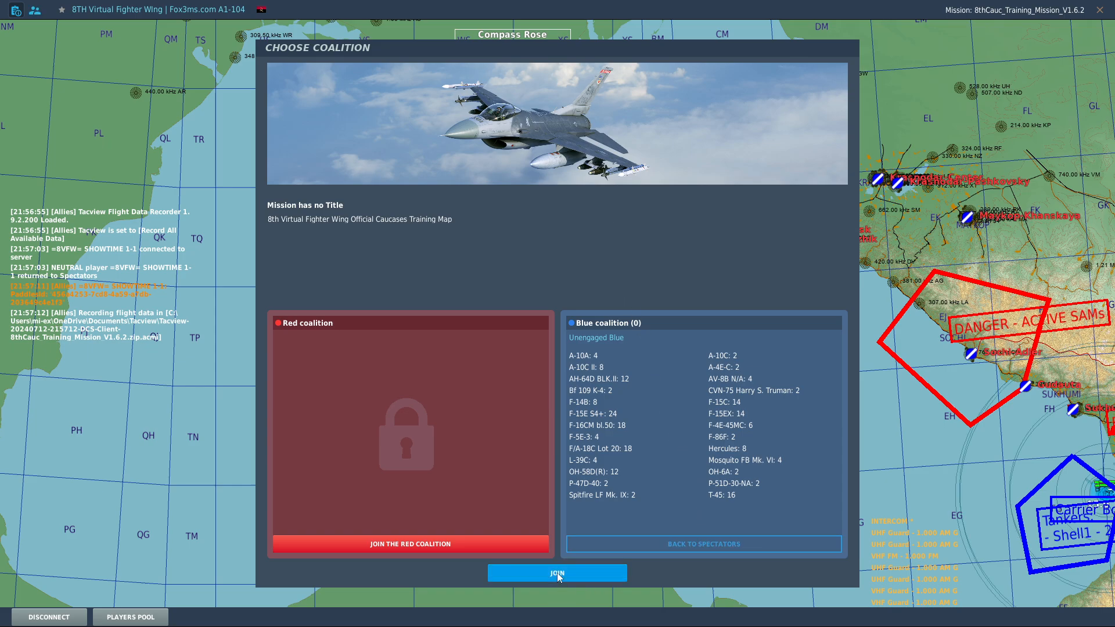
click(557, 573)
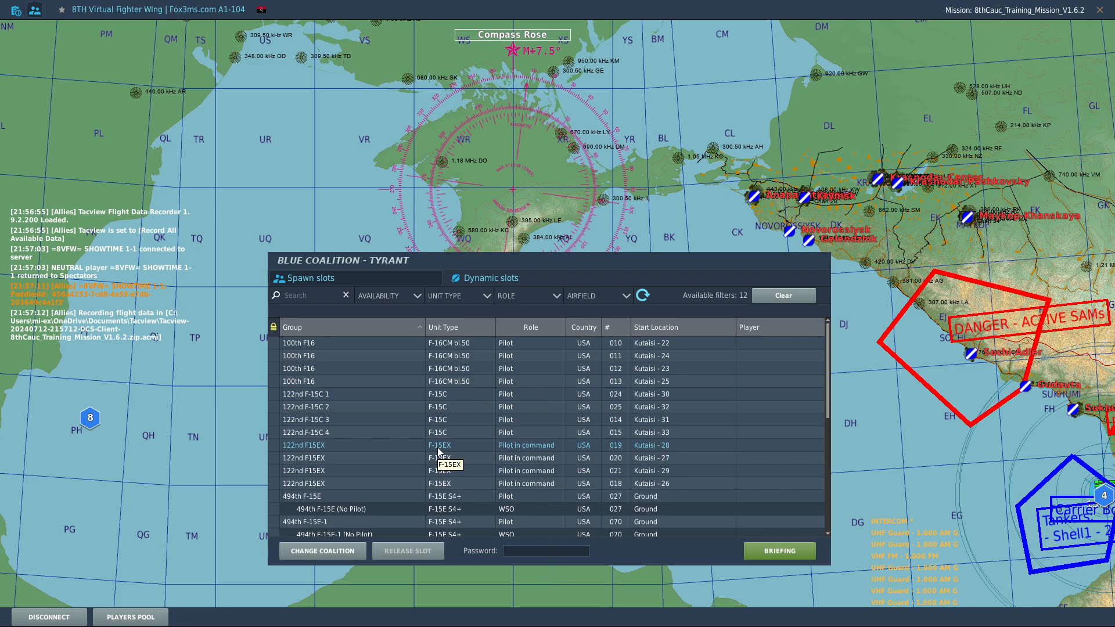
mouse_move(452, 394)
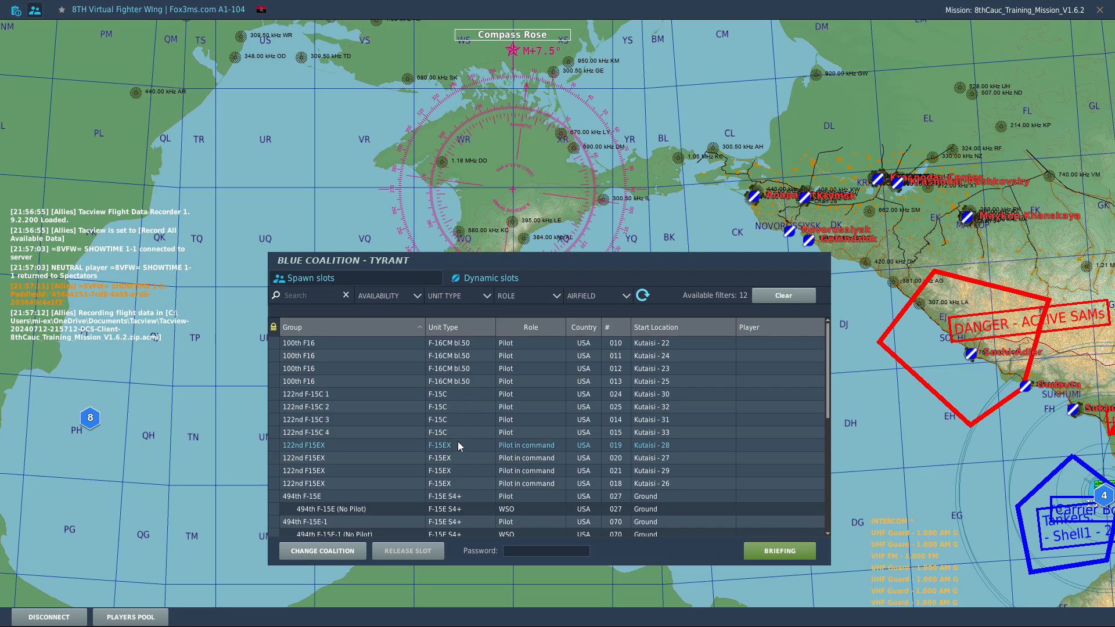
mouse_move(447, 453)
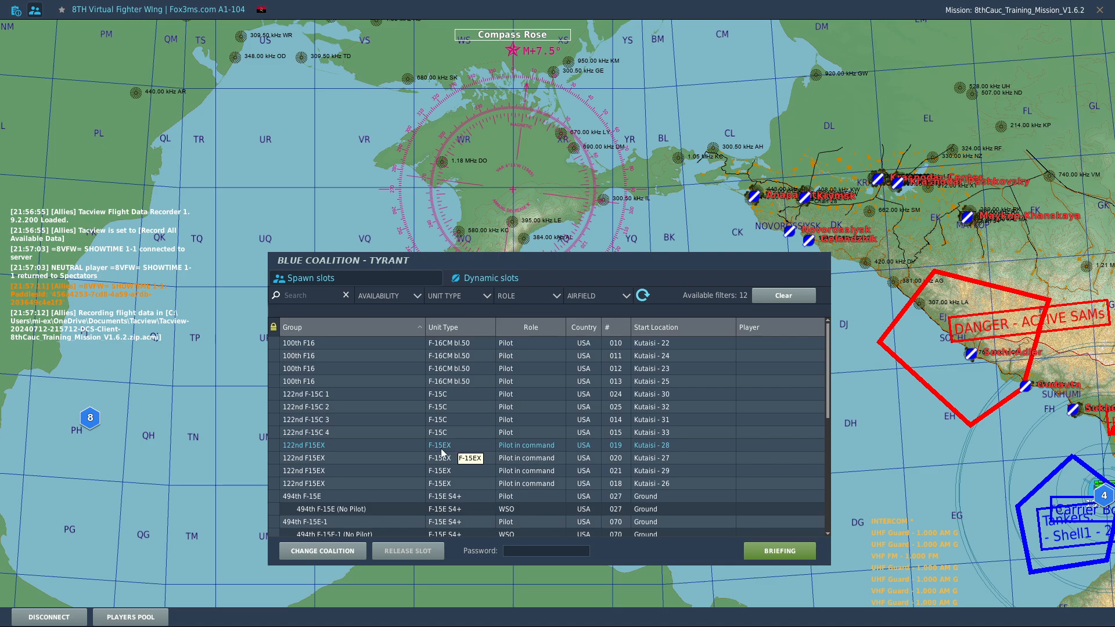
mouse_move(447, 452)
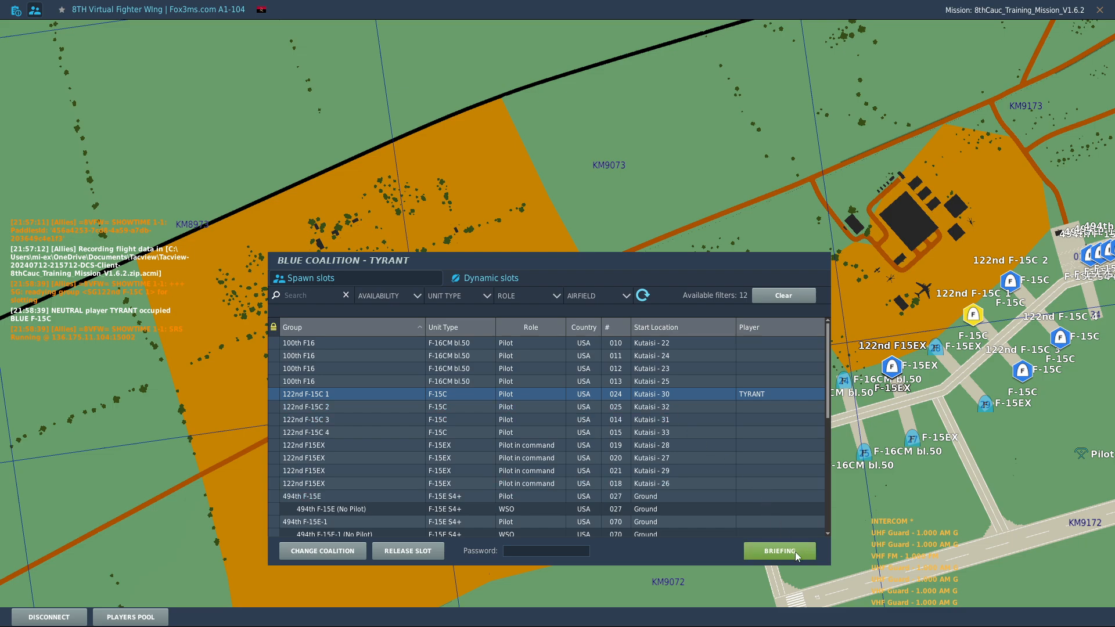
Open the briefing for the 122nd F-15C 1 slot at Kutaisi.
click(780, 551)
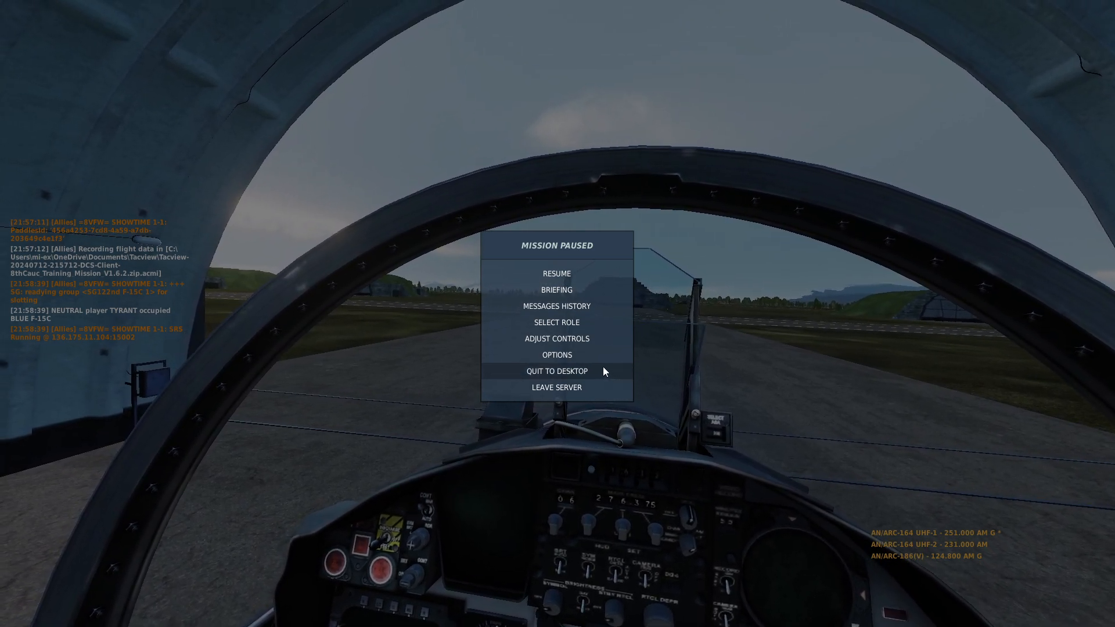
mouse_move(556, 322)
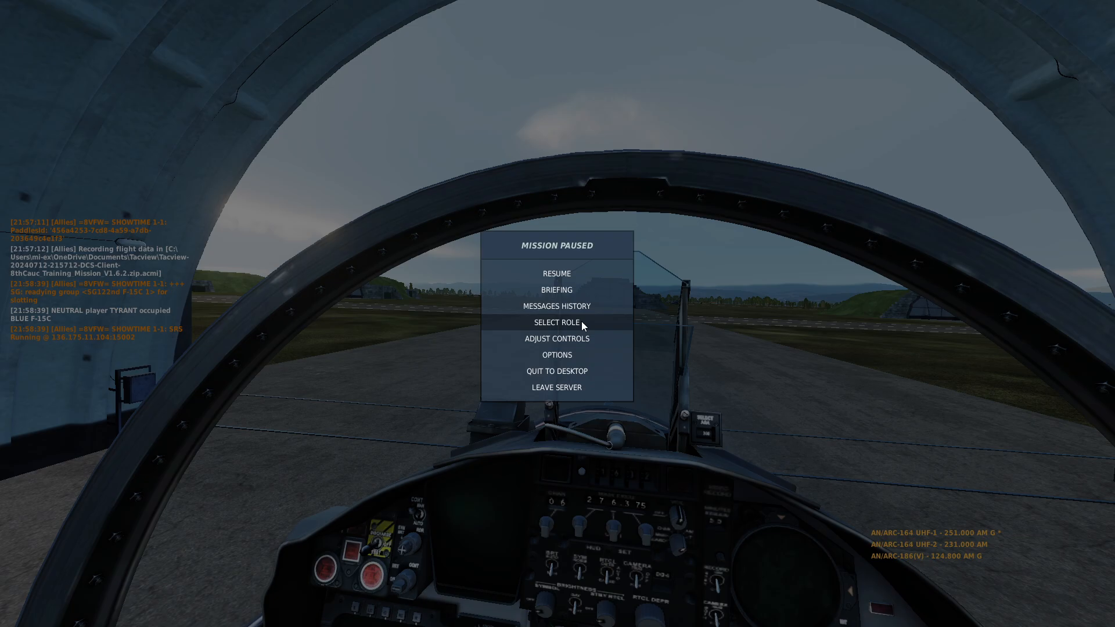
Use Select Role in the pause menu to return to the Blue slot list.
click(557, 323)
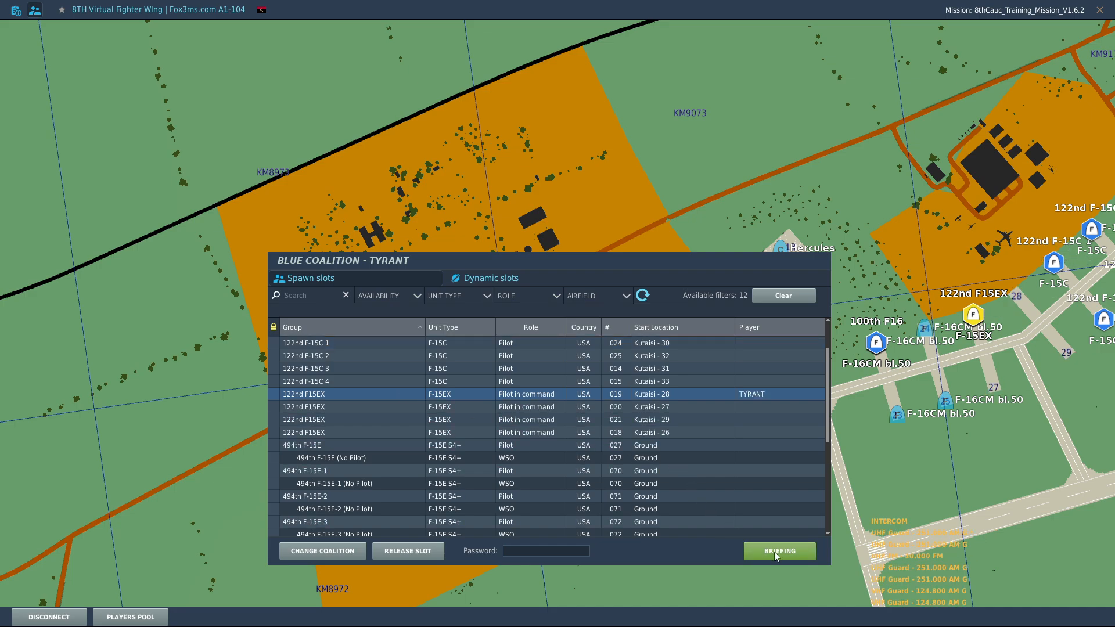
Open the 122nd F15EX briefing and fly into the cockpit at Kutaisi.
click(780, 551)
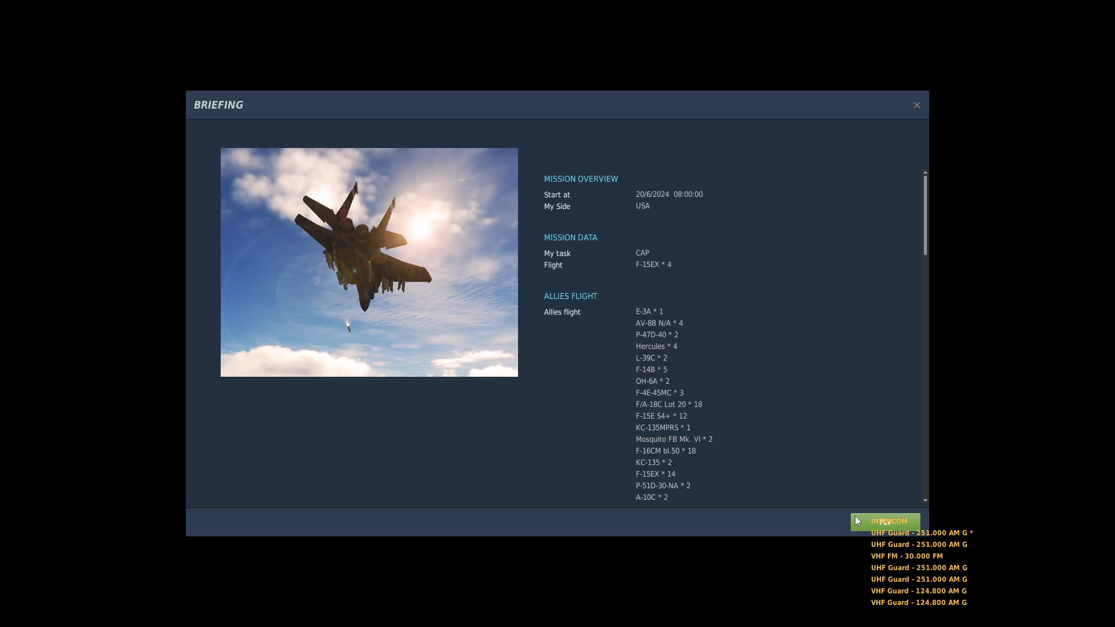
click(885, 522)
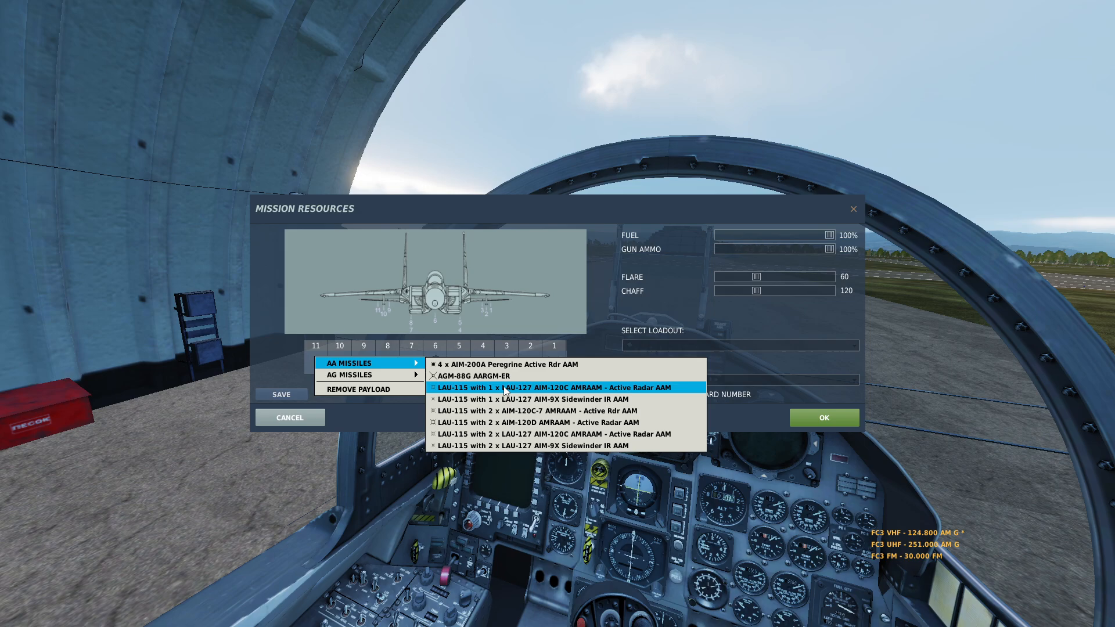
Load LAU-115 with LAU-127 AIM-120C missiles onto the F-15EX and request rearming.
click(552, 387)
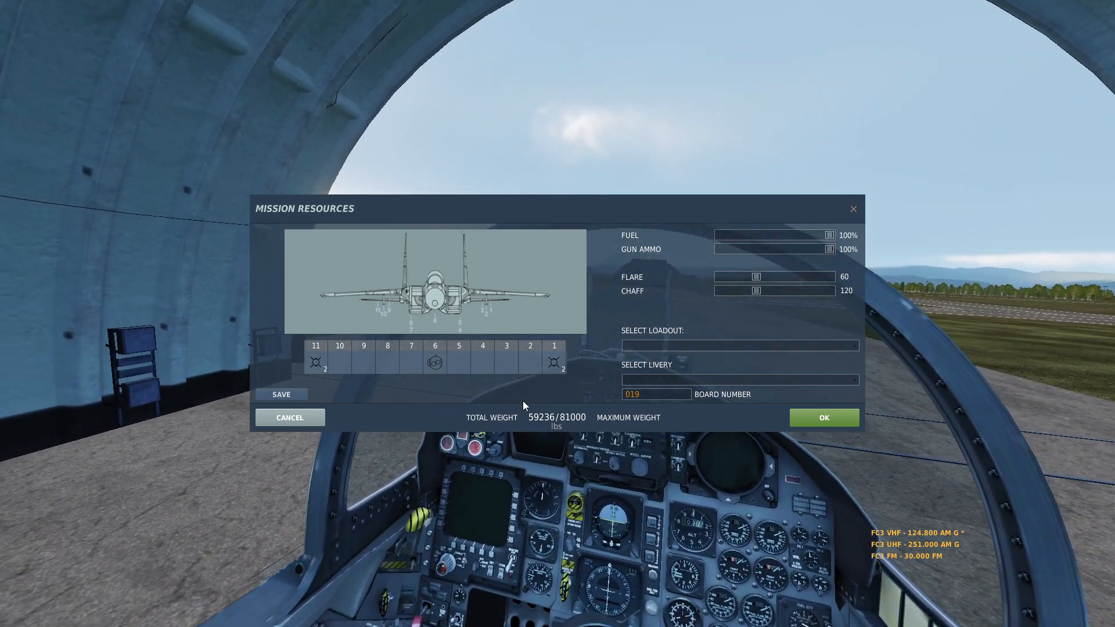
click(823, 418)
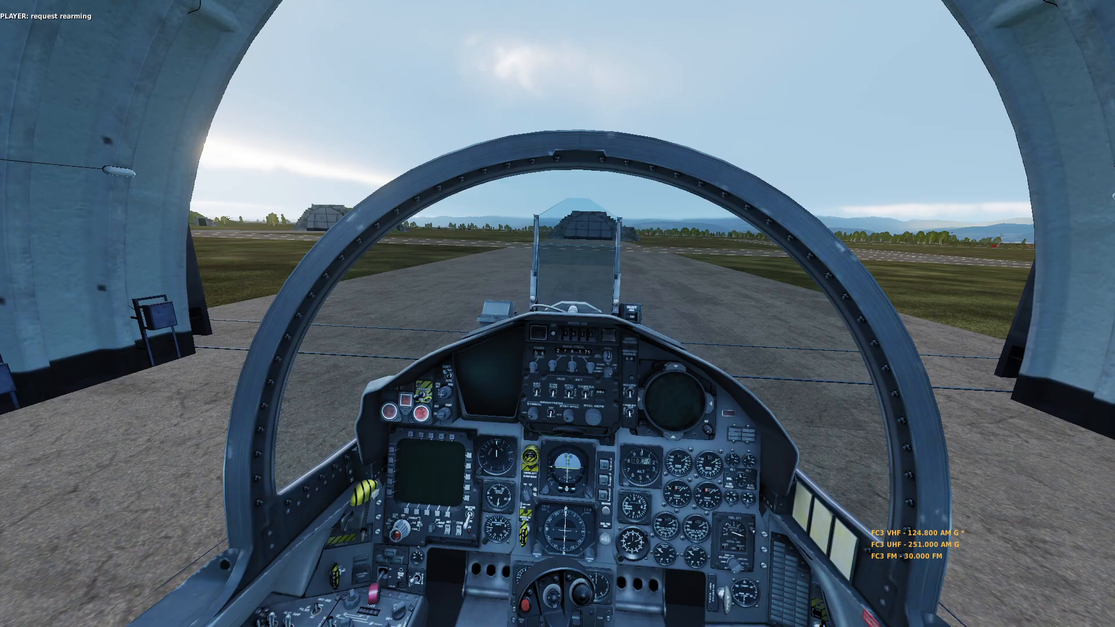
Apply the USAF 58th Gorillas AF-20 F-15EX livery through Mission Resources.
key(F2)
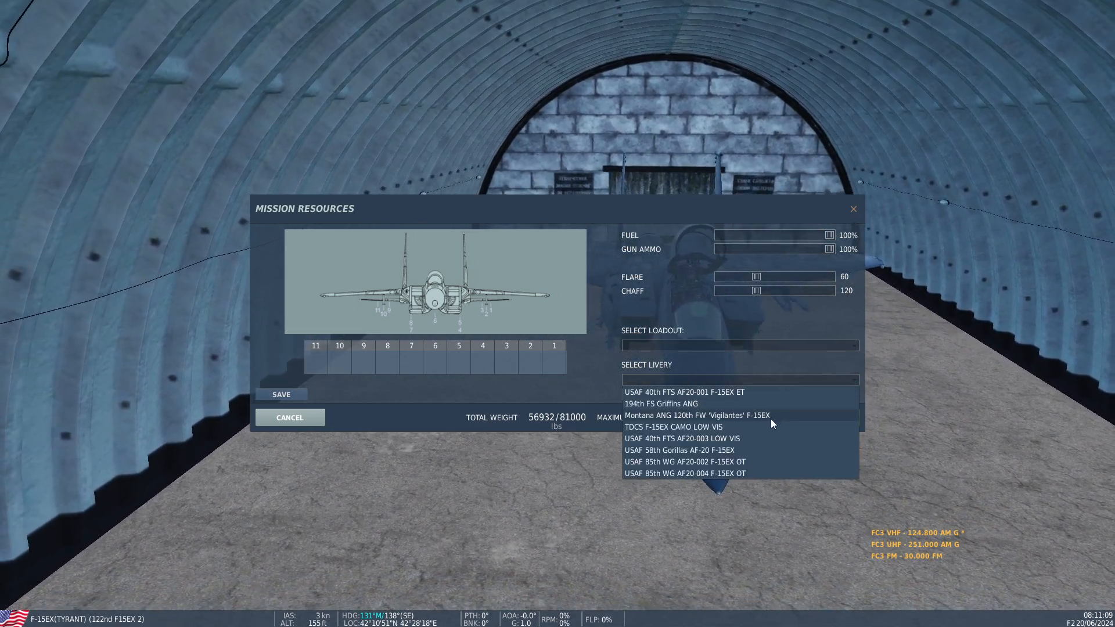
click(677, 449)
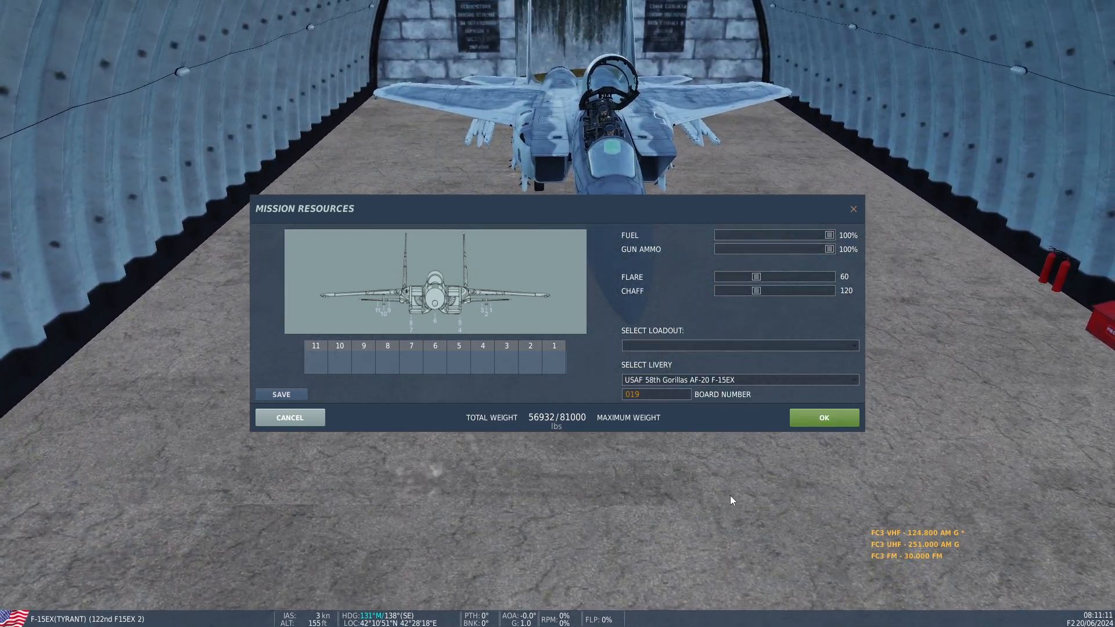
click(823, 418)
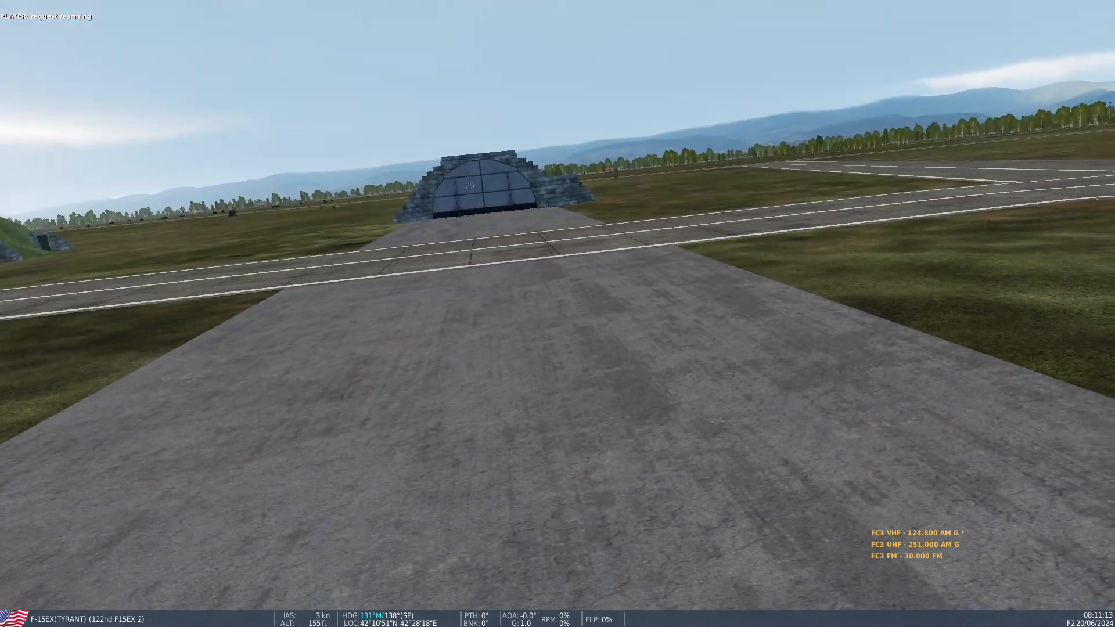